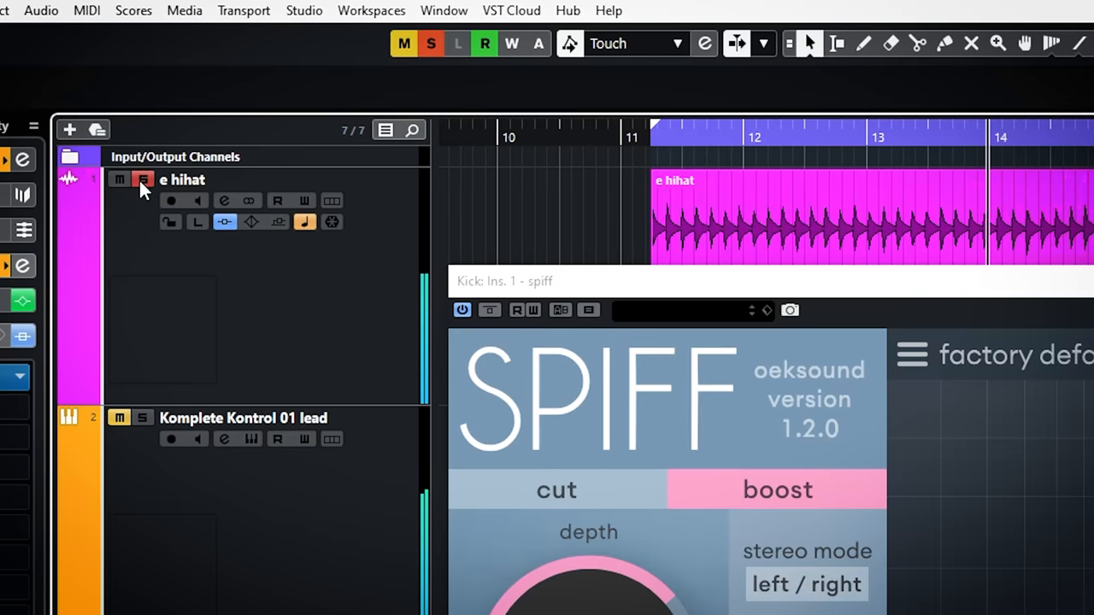
# - Boost Spiff's high band near 6 kHz and lift the low band on the kick
pyautogui.scroll(-3)
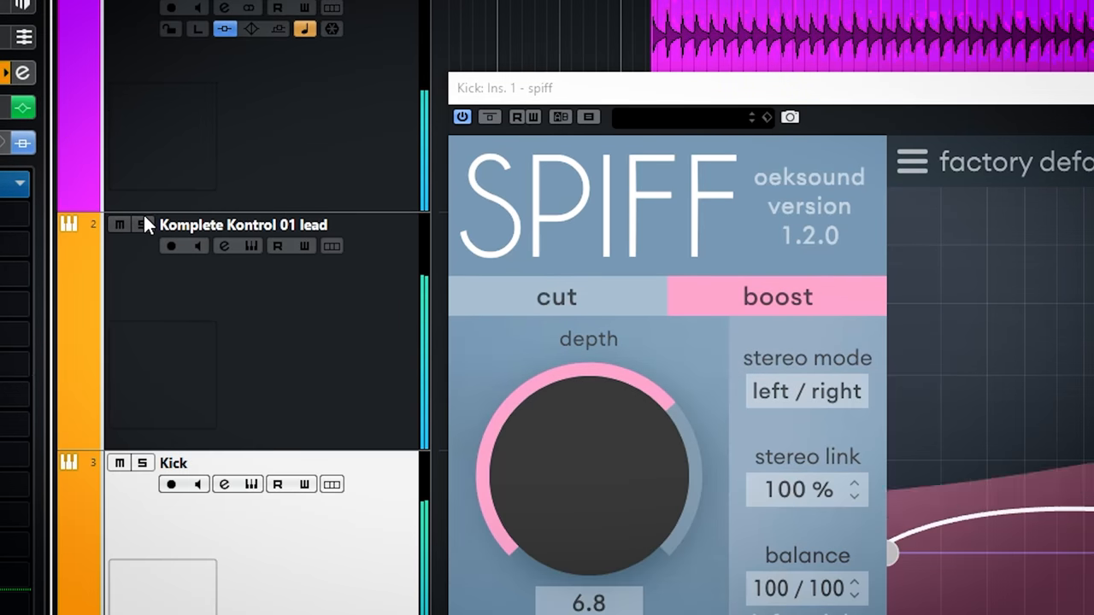
pyautogui.scroll(-3)
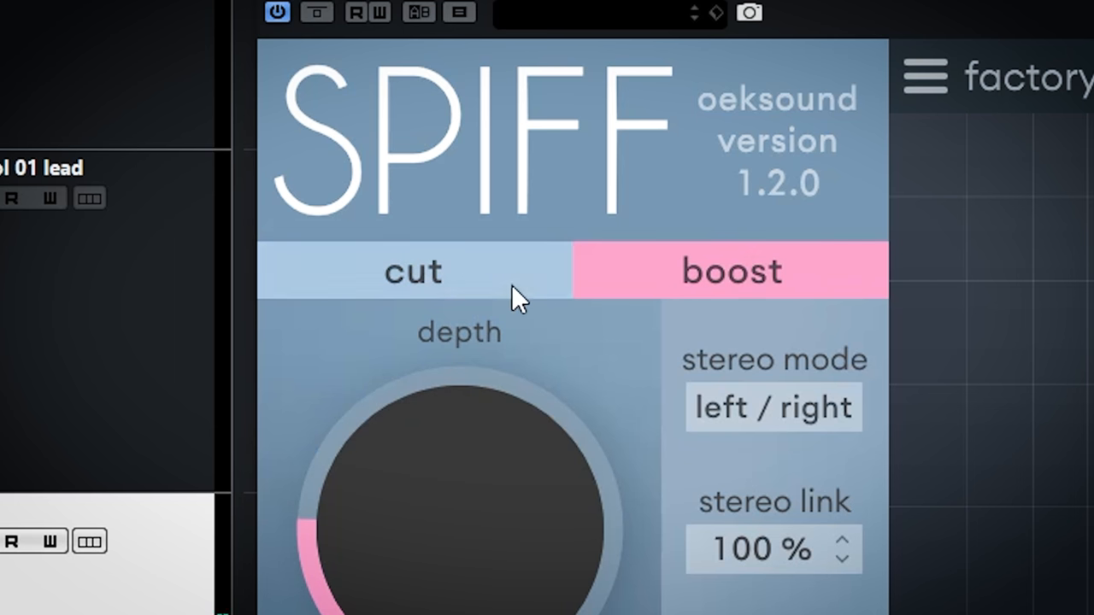
pyautogui.moveTo(504, 287)
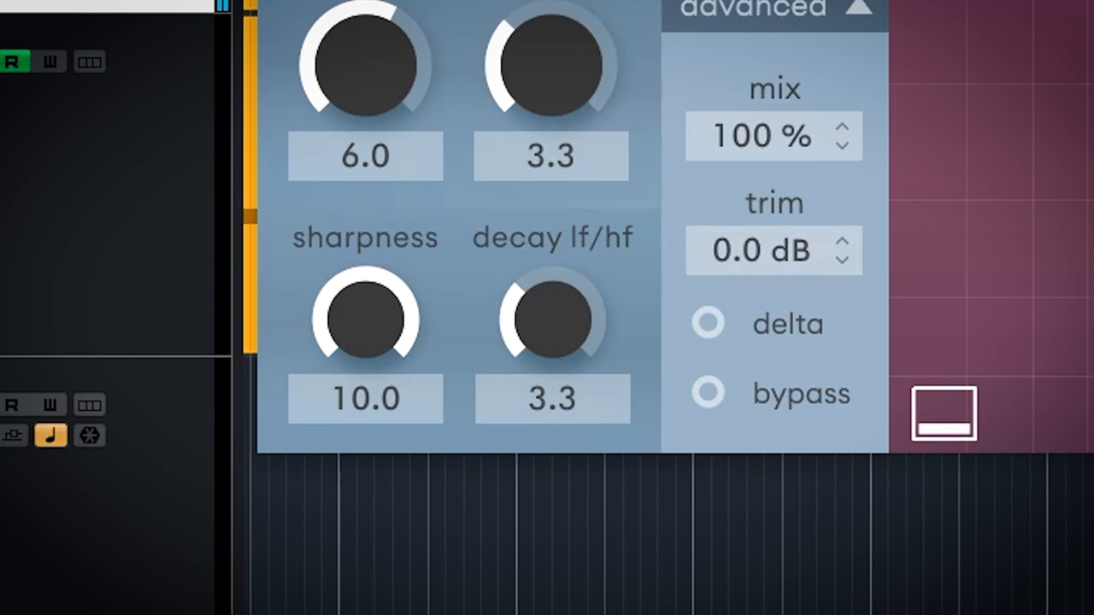
pyautogui.click(707, 323)
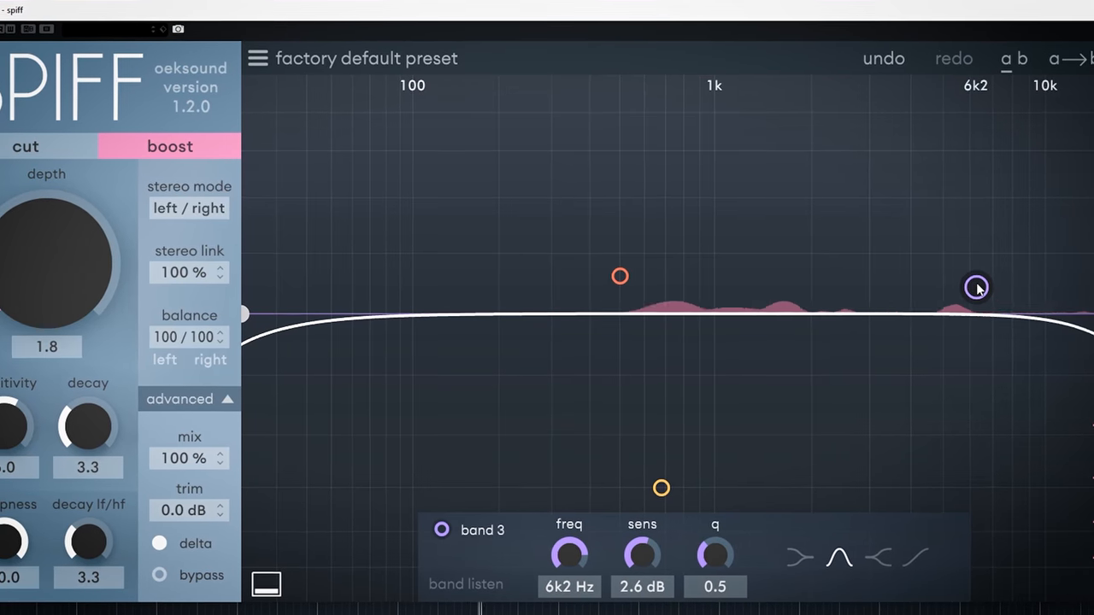
pyautogui.moveTo(977, 287); pyautogui.dragTo(950, 246)
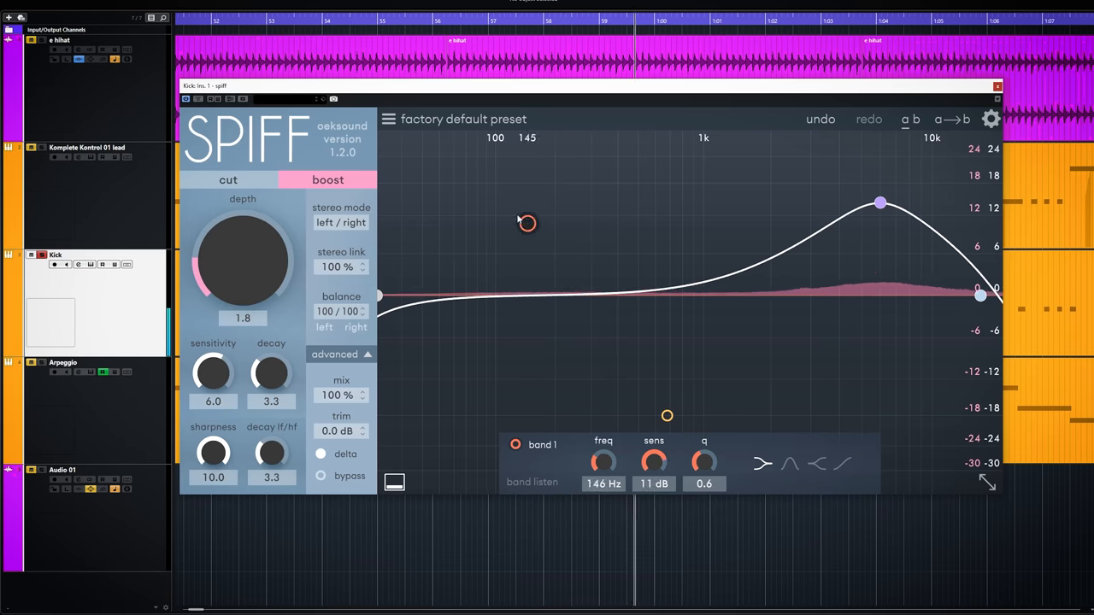
pyautogui.moveTo(526, 222); pyautogui.dragTo(513, 181)
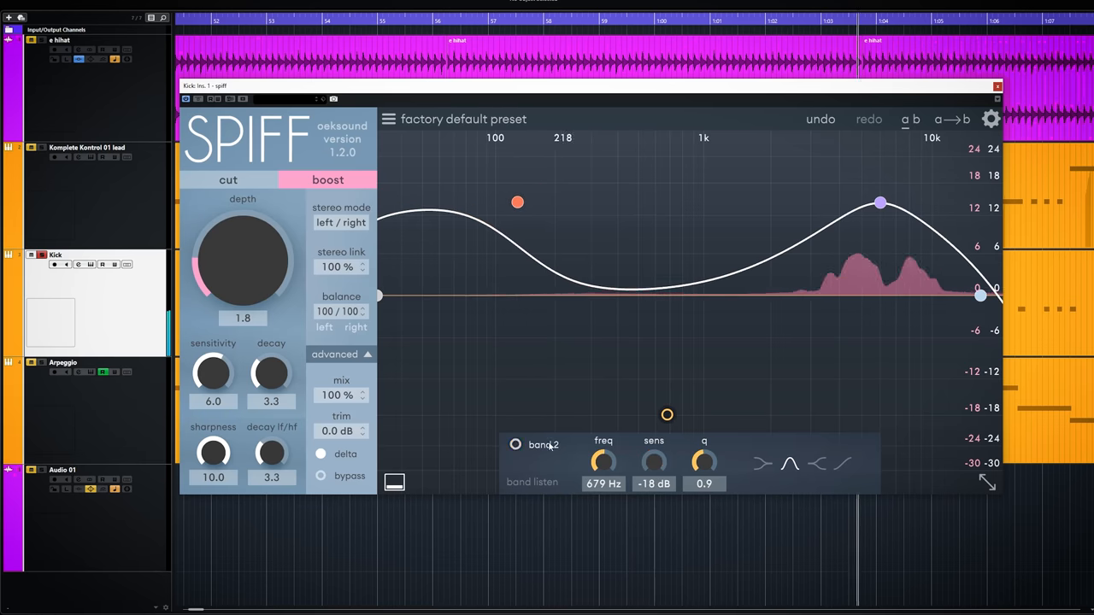
# - Cut the mid band down to about -18 dB around 536 Hz
pyautogui.moveTo(666, 415); pyautogui.dragTo(641, 417)
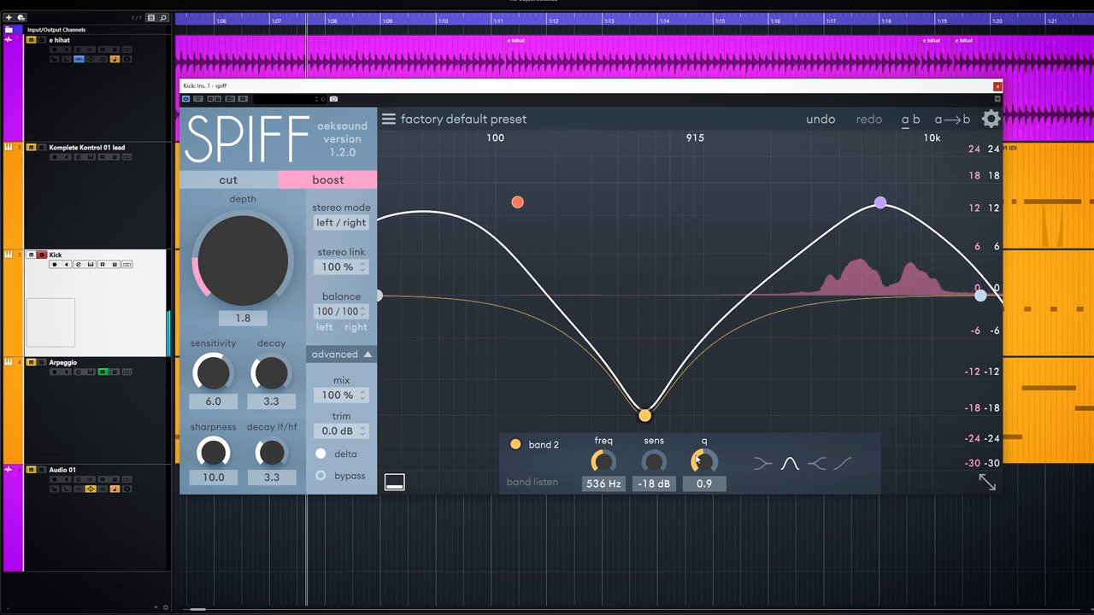
pyautogui.moveTo(646, 417); pyautogui.dragTo(649, 417)
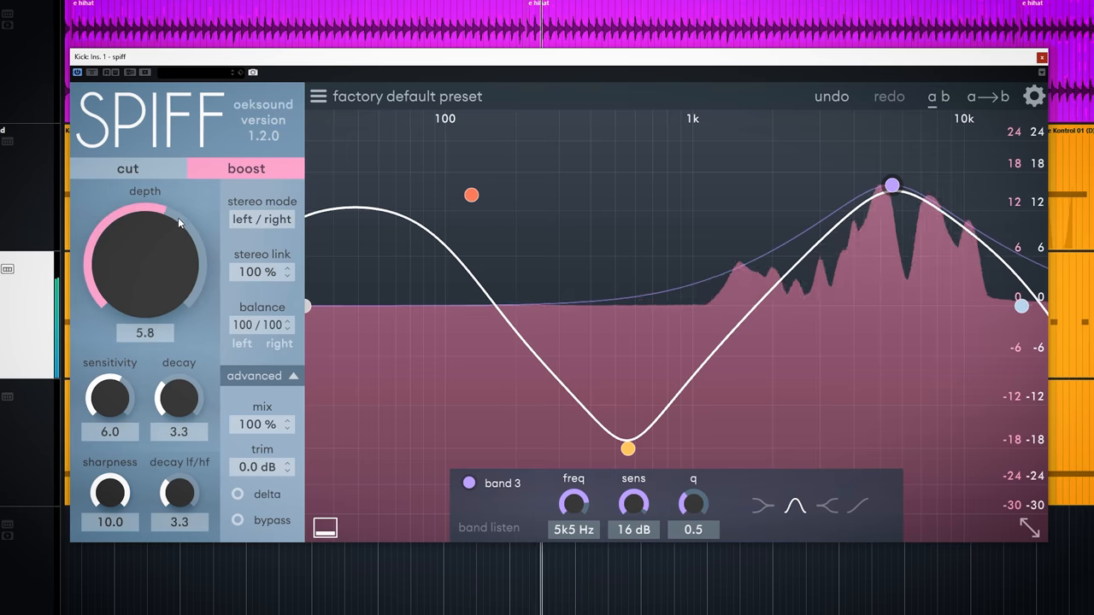
# - Raise Spiff's depth to 7.8 and lower sensitivity to about 5.9 on the kick
pyautogui.moveTo(144, 257); pyautogui.dragTo(144, 222)
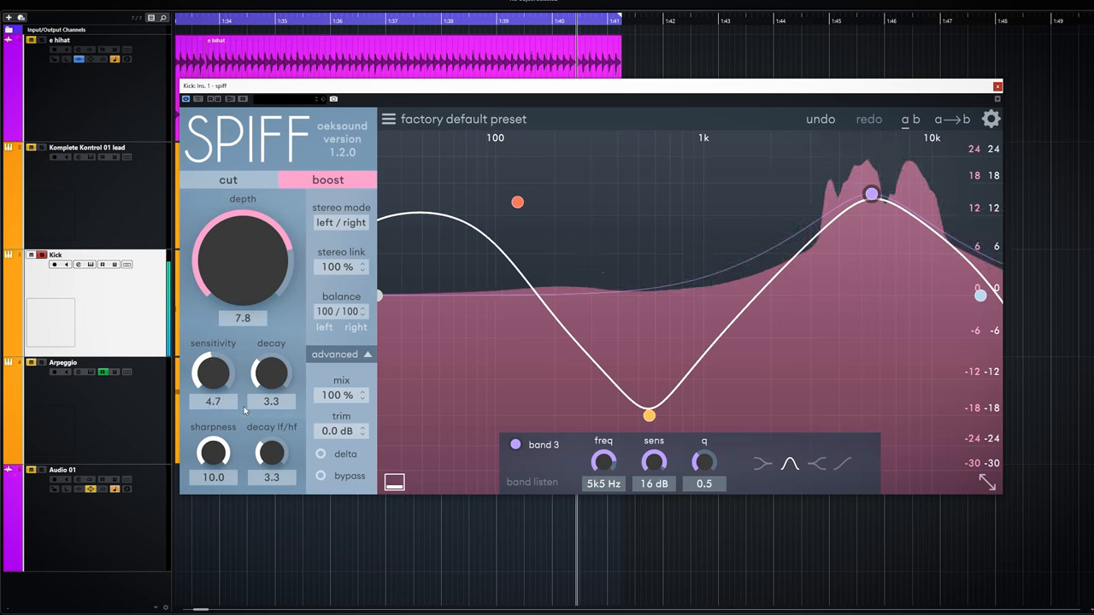
pyautogui.moveTo(212, 372); pyautogui.dragTo(212, 342)
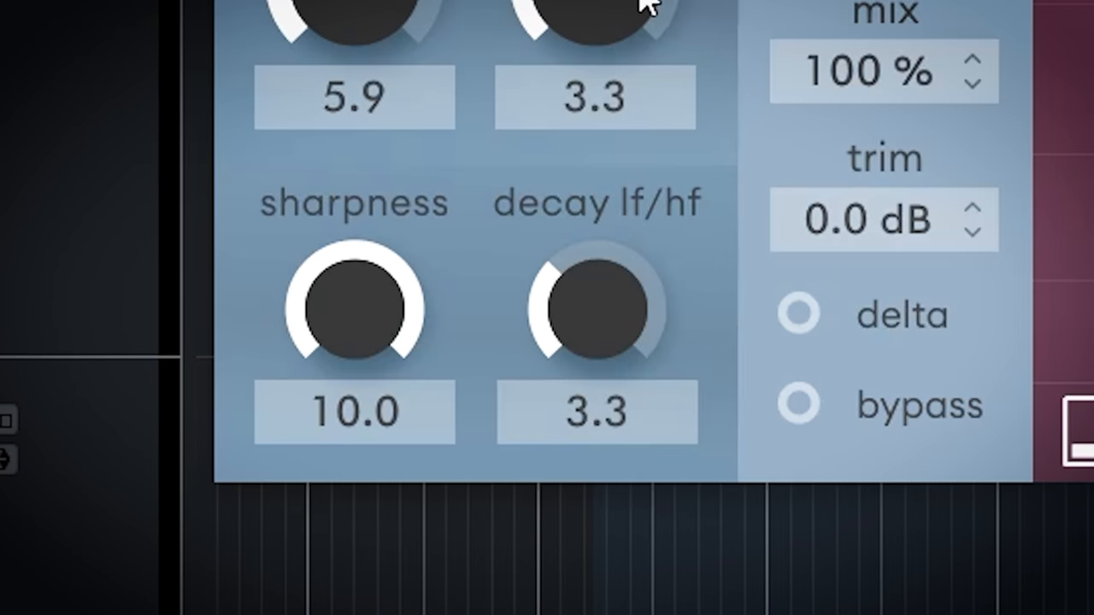
# - Set Spiff's decay to 10.0, sharpness to 8.5, and turn decay lf/hf down
pyautogui.moveTo(352, 308); pyautogui.dragTo(352, 385)
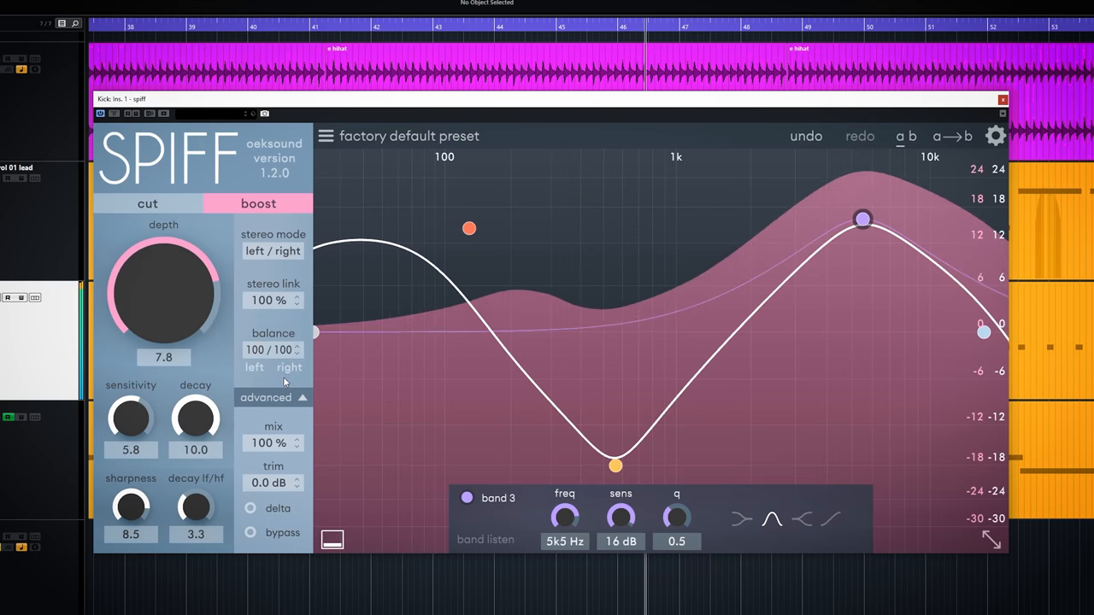
pyautogui.moveTo(195, 415); pyautogui.dragTo(194, 444)
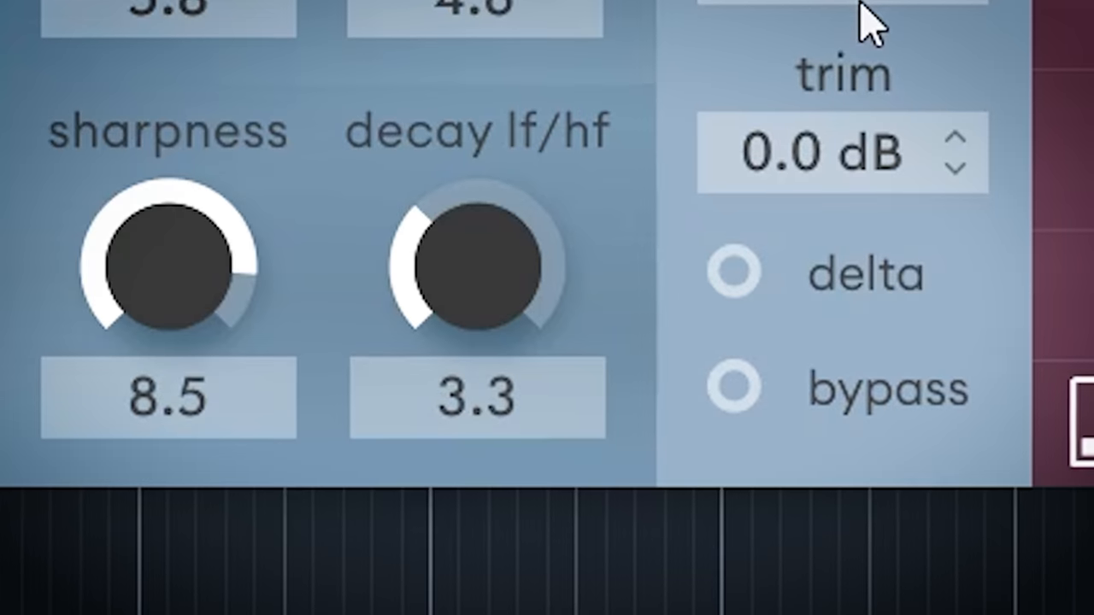
pyautogui.moveTo(475, 265); pyautogui.dragTo(475, 170)
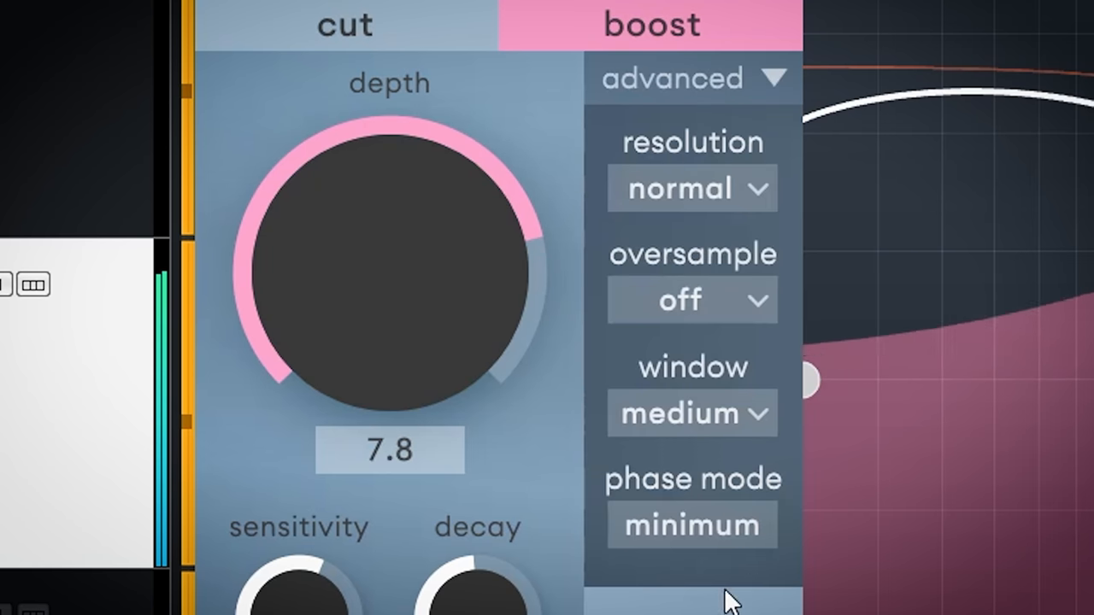
pyautogui.click(692, 188)
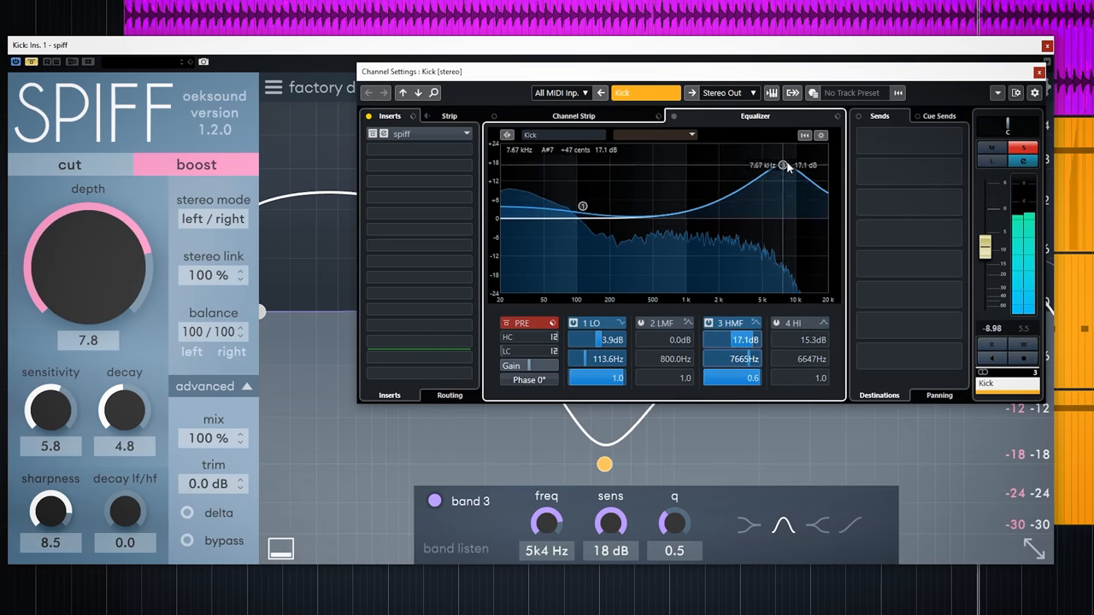
# - Nudge the kick's high-mid EQ node, toggle the band off and back on
pyautogui.moveTo(782, 164); pyautogui.dragTo(778, 170)
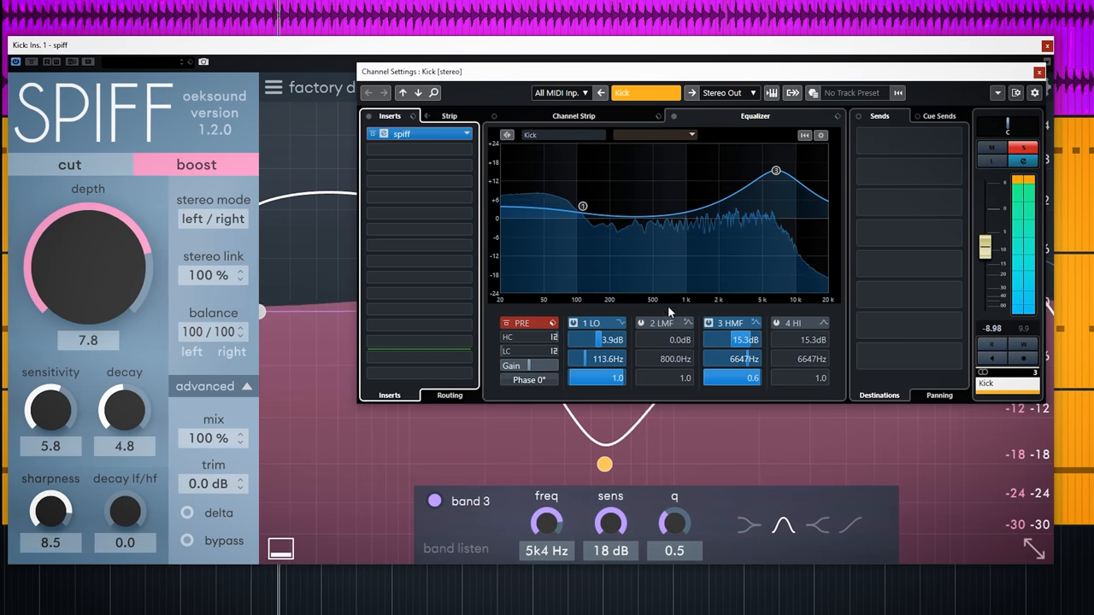
pyautogui.click(711, 323)
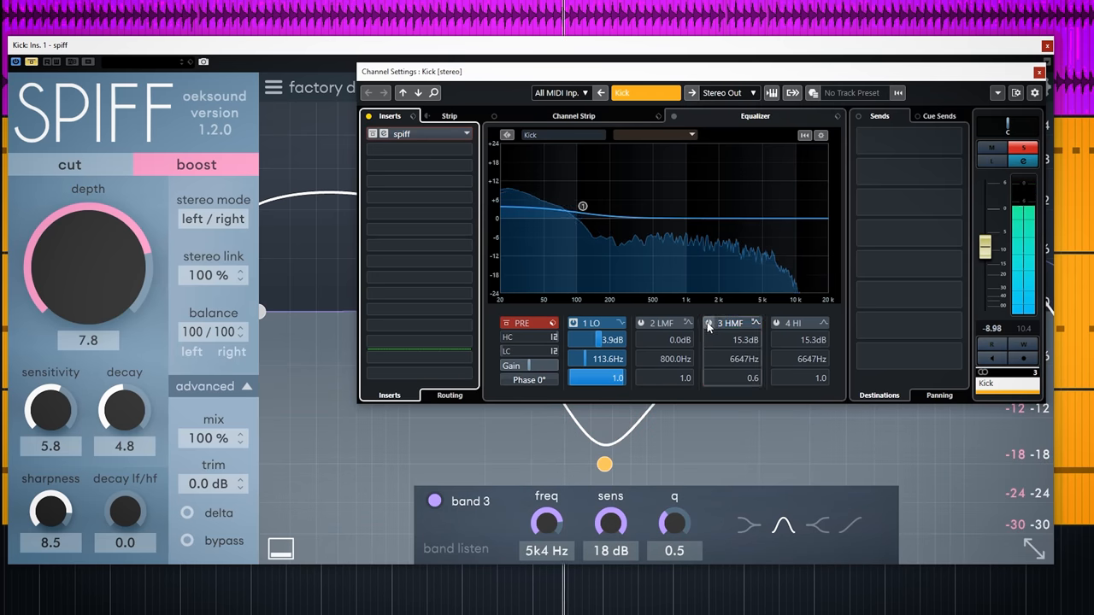
pyautogui.moveTo(707, 323); pyautogui.dragTo(774, 171)
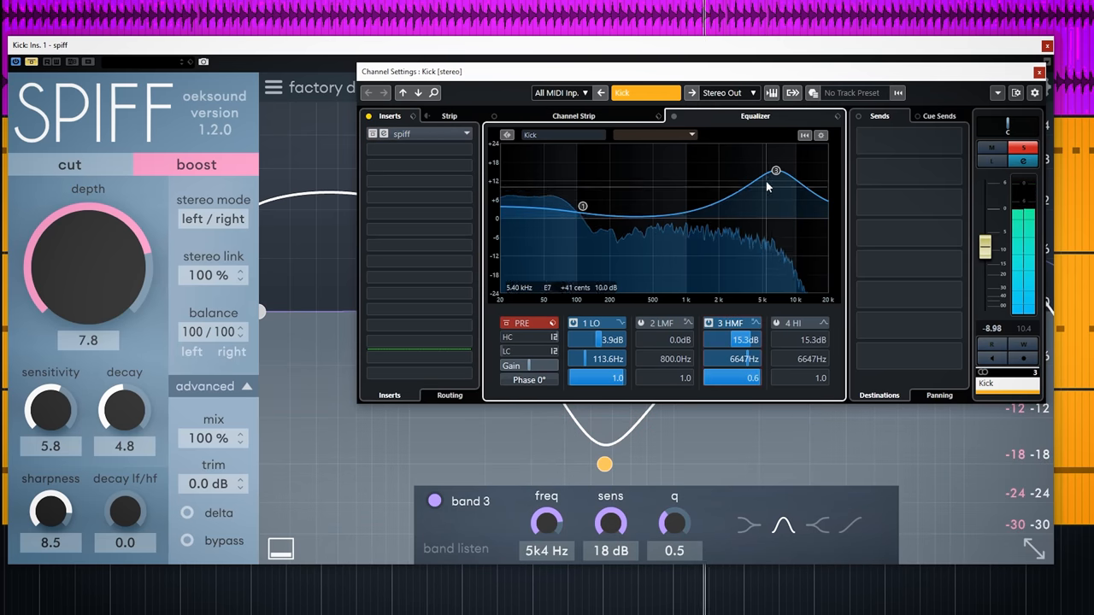
# - Move the high-mid boost peak down to about 3.05 kHz
pyautogui.moveTo(776, 171); pyautogui.dragTo(749, 157)
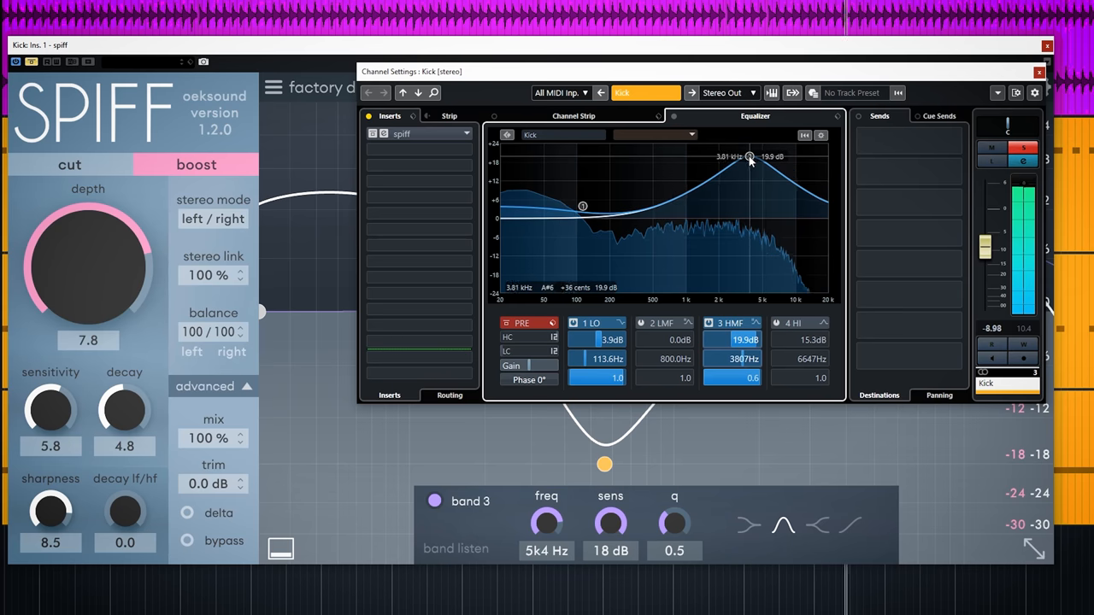
pyautogui.moveTo(748, 157); pyautogui.dragTo(742, 161)
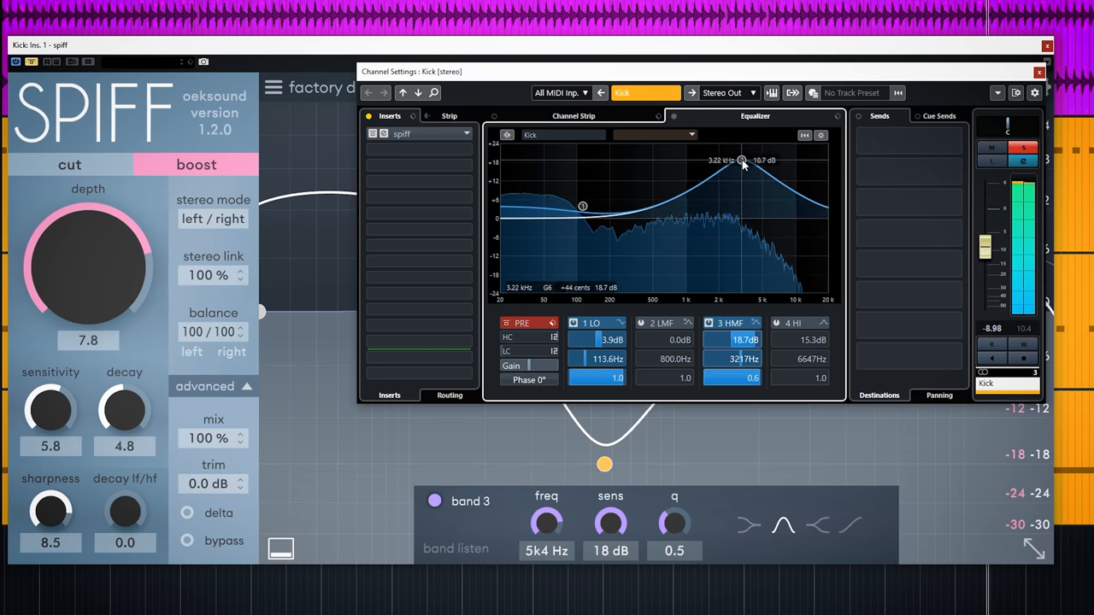
pyautogui.moveTo(741, 161); pyautogui.dragTo(739, 164)
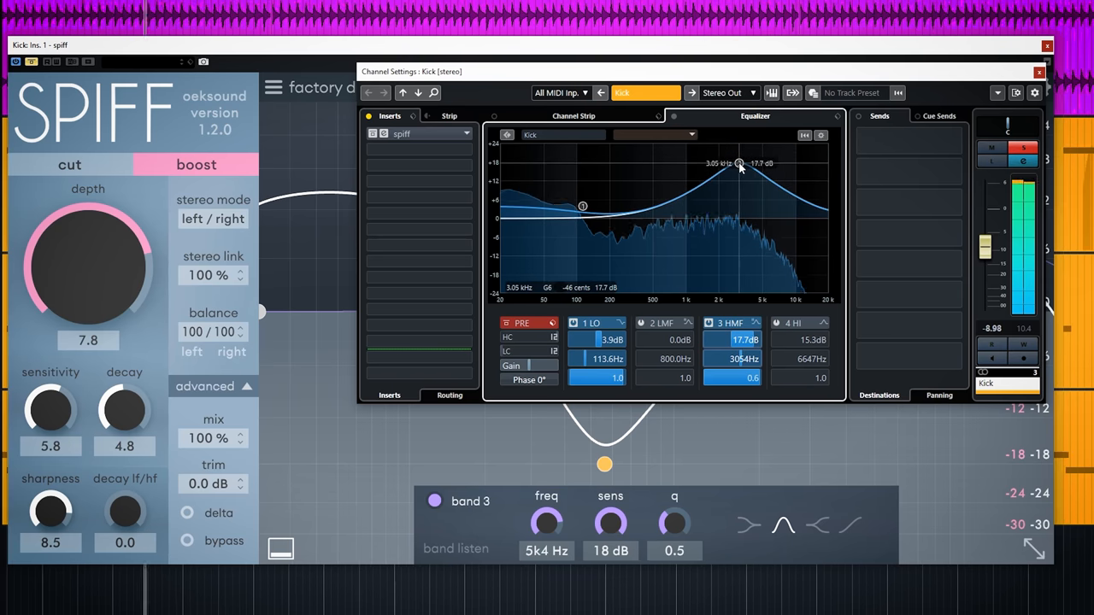
pyautogui.moveTo(740, 164); pyautogui.dragTo(765, 164)
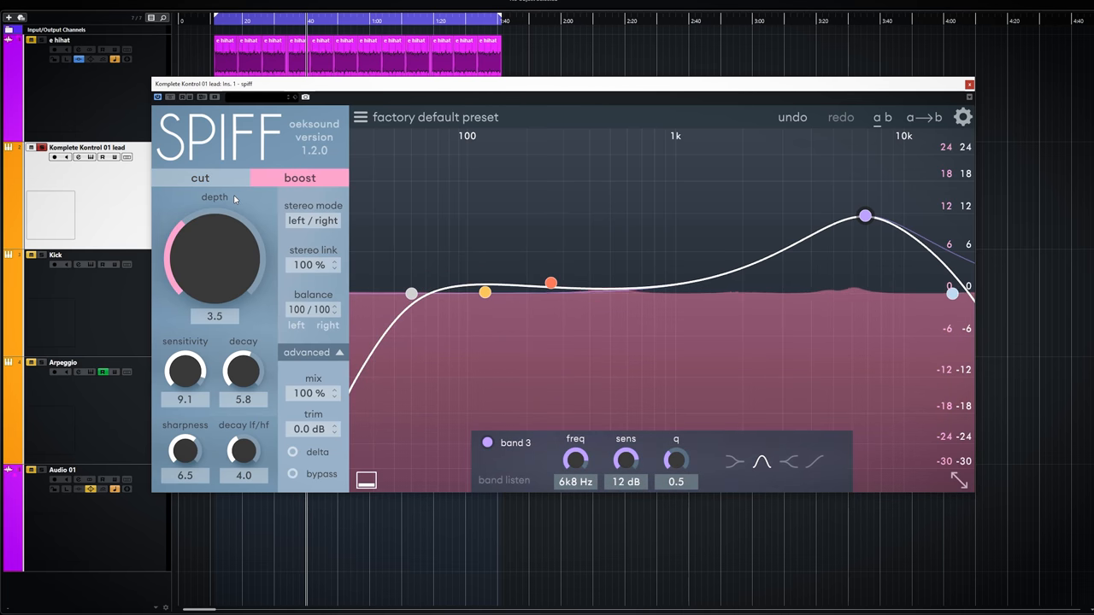
# - Set the lead synth Spiff's depth to 5.0 and switch it to Cut mode
pyautogui.moveTo(216, 256); pyautogui.dragTo(215, 213)
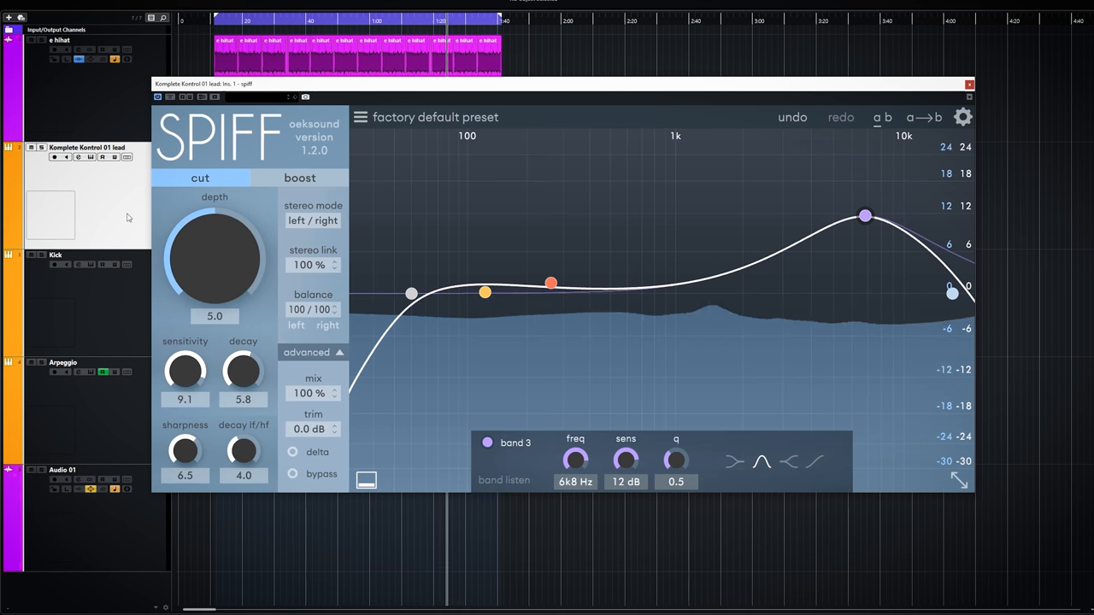
pyautogui.click(969, 84)
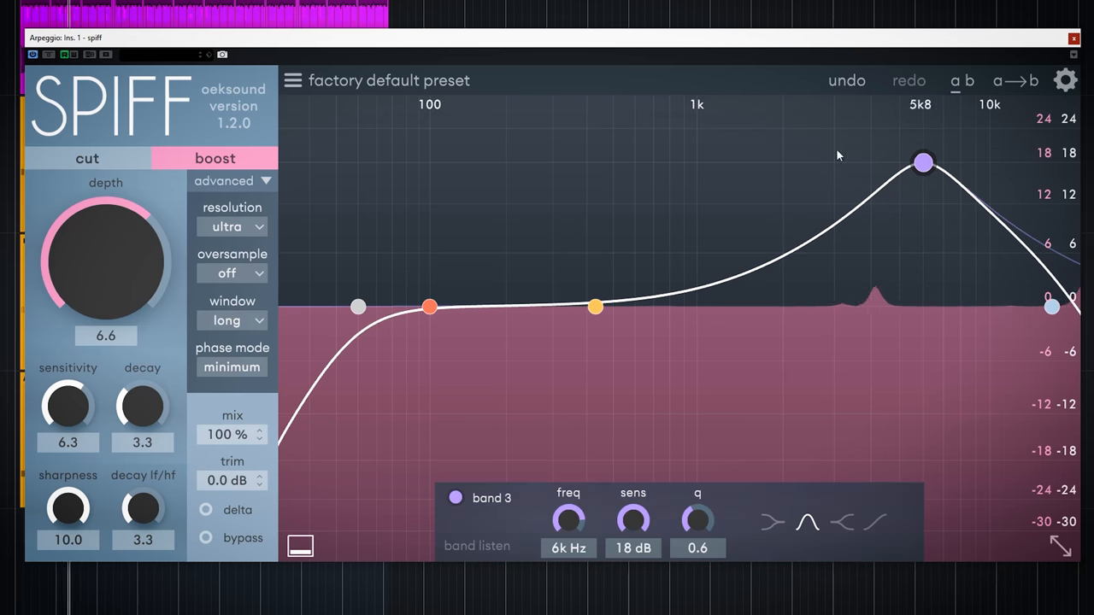
# - Raise the arpeggio Spiff depth to 9.5 and move band 3 down to 3.5 kHz
pyautogui.moveTo(106, 257); pyautogui.dragTo(110, 223)
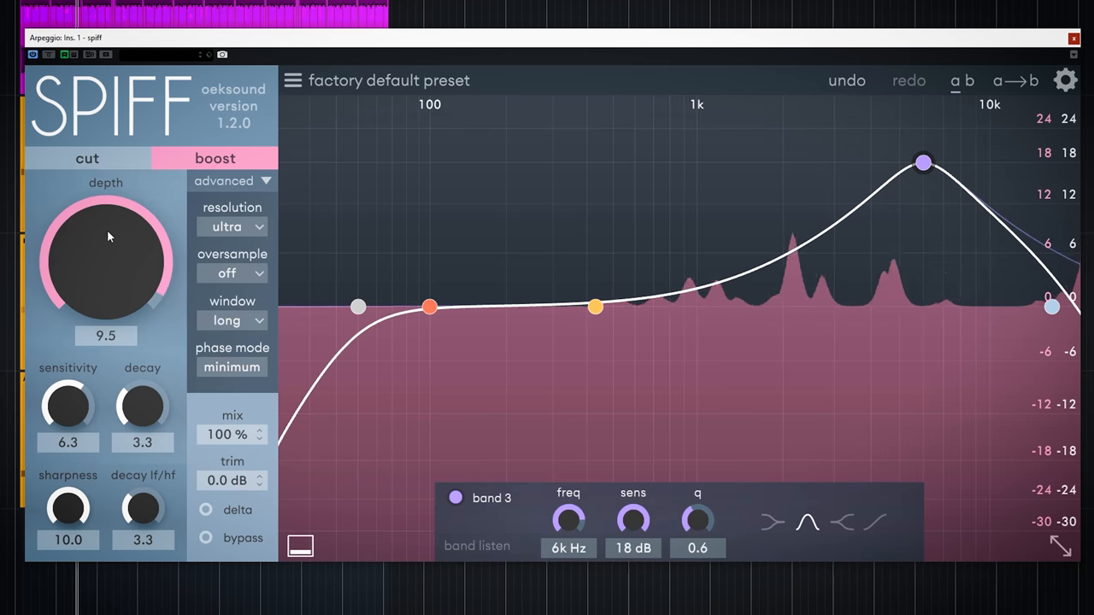
pyautogui.moveTo(923, 160); pyautogui.dragTo(855, 161)
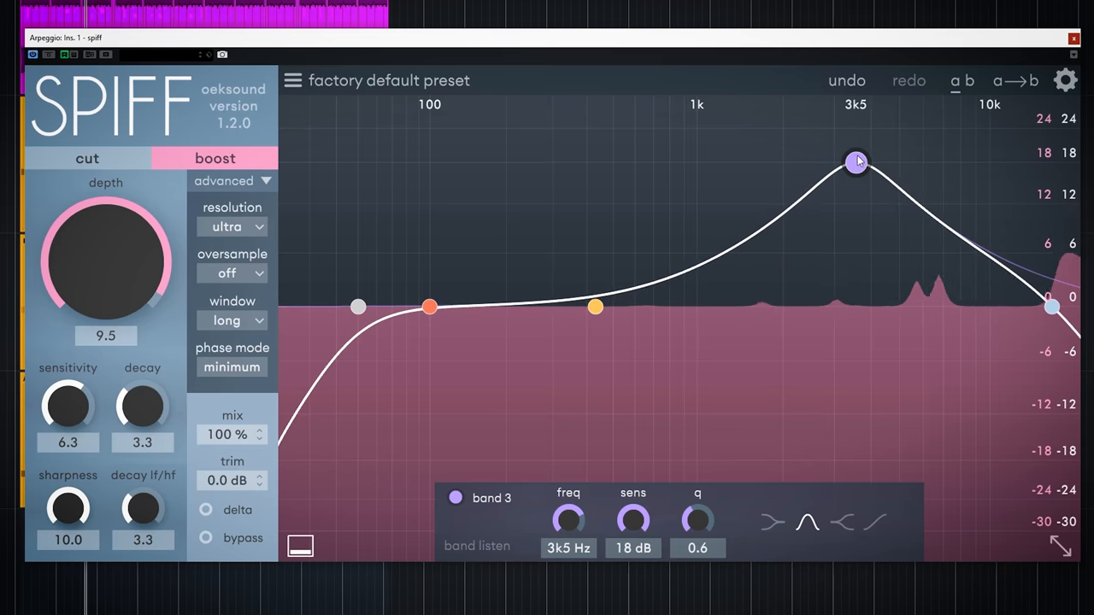
pyautogui.moveTo(856, 160); pyautogui.dragTo(890, 162)
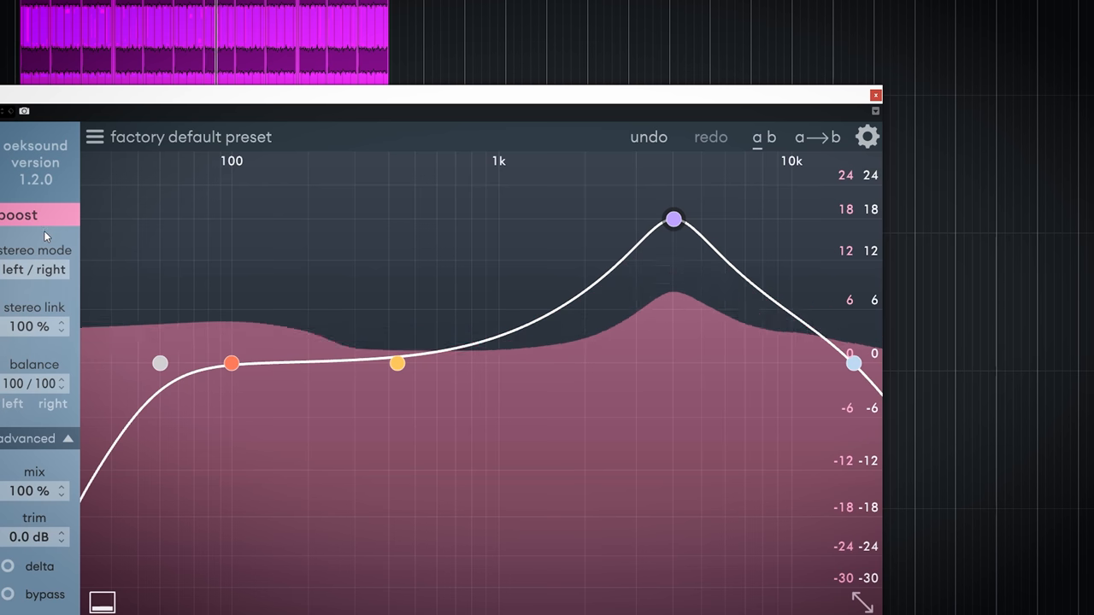
pyautogui.moveTo(26, 215)
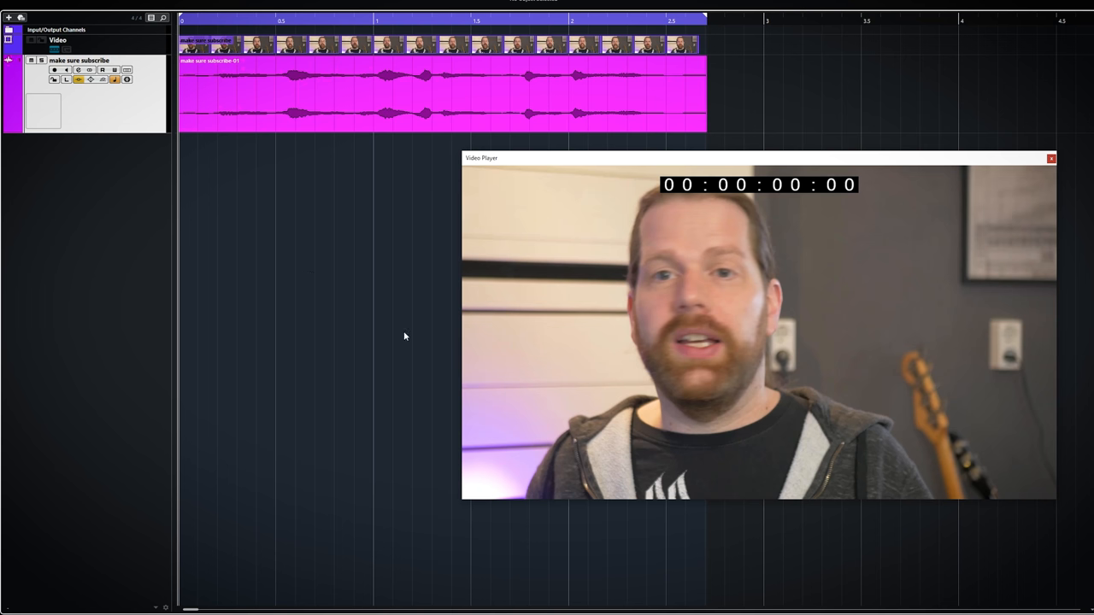
pyautogui.moveTo(383, 333)
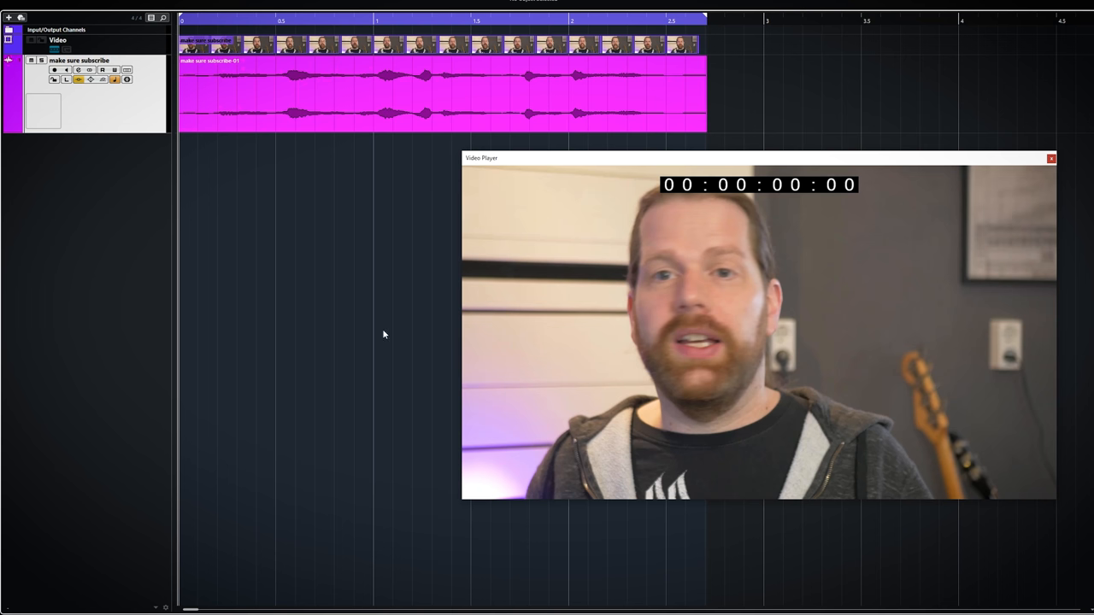
# - Start playback of the over-compressed vocal recording
pyautogui.press('space')
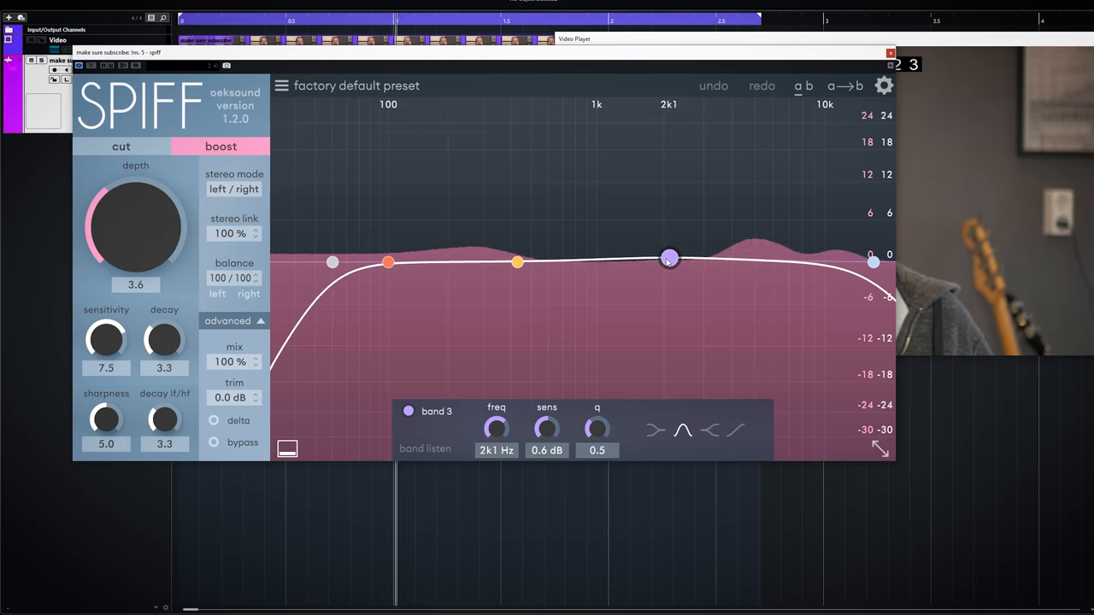
# - Set band 3 to 18 dB at 5.6 kHz, raise depth, and switch Spiff to Cut
pyautogui.moveTo(670, 260); pyautogui.dragTo(670, 256)
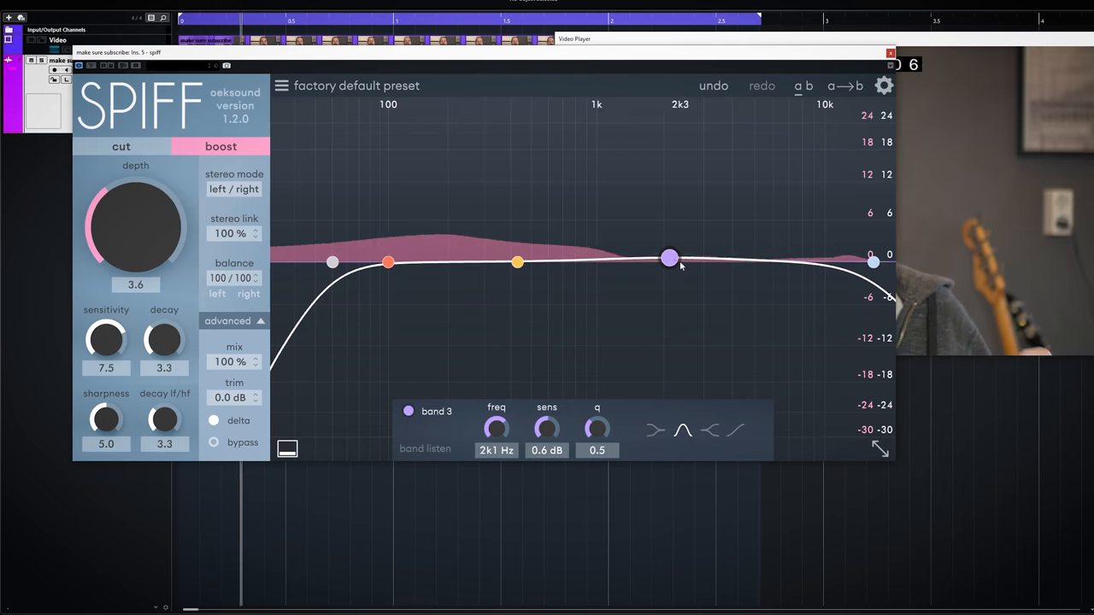
pyautogui.moveTo(670, 257); pyautogui.dragTo(755, 150)
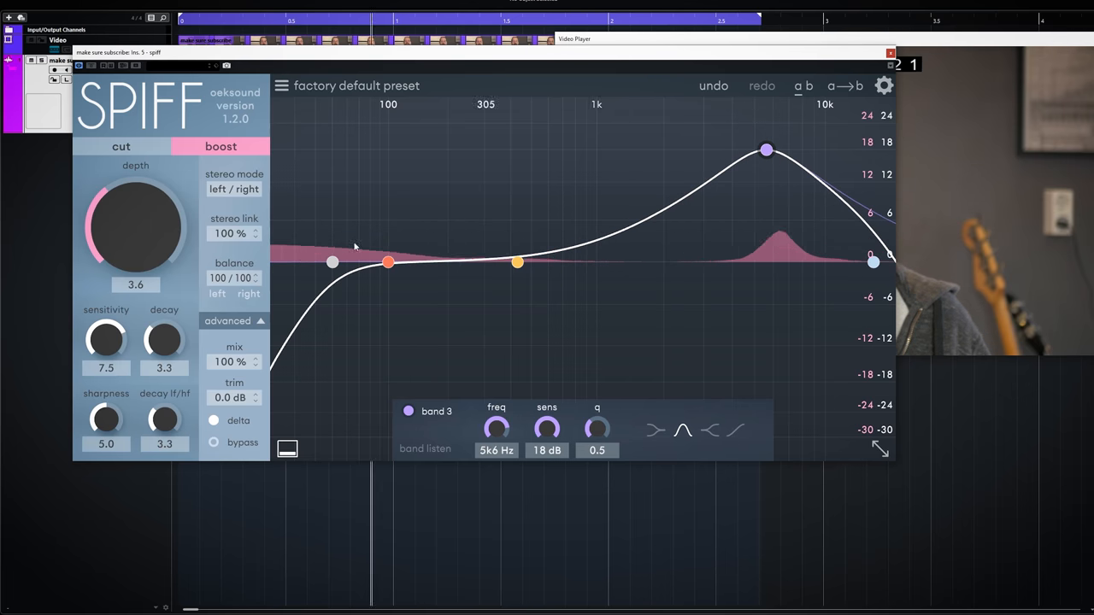
pyautogui.moveTo(135, 222); pyautogui.dragTo(167, 188)
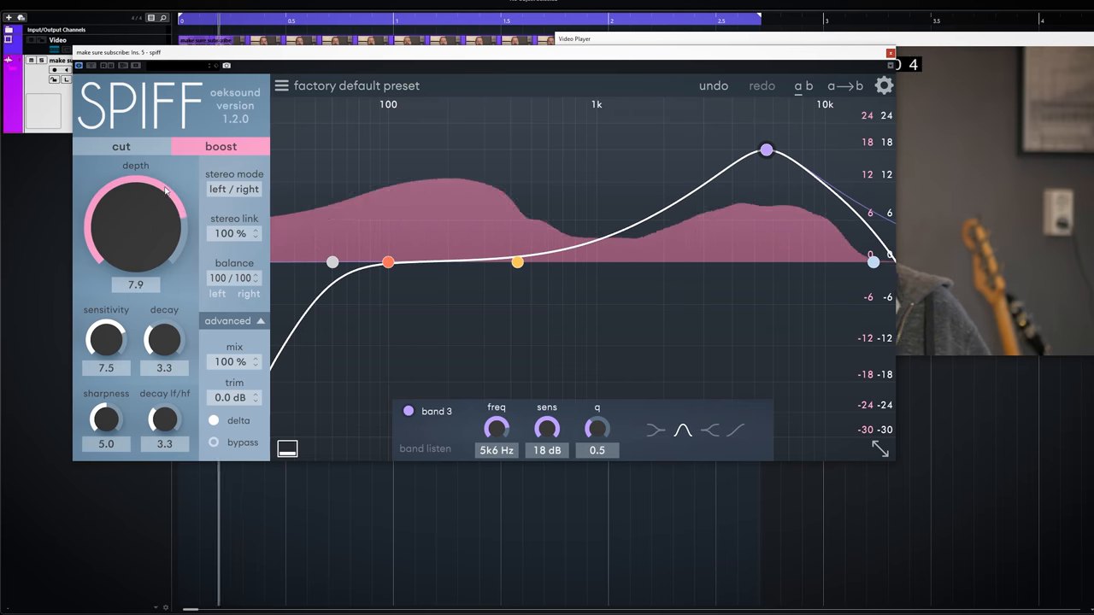
pyautogui.moveTo(168, 188); pyautogui.dragTo(172, 176)
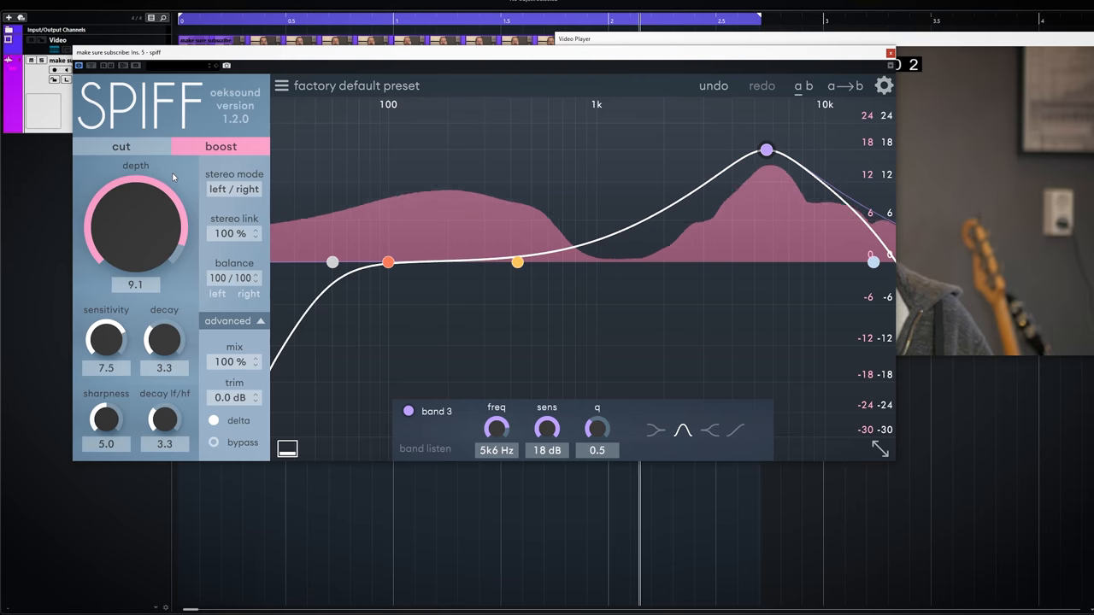
pyautogui.click(119, 147)
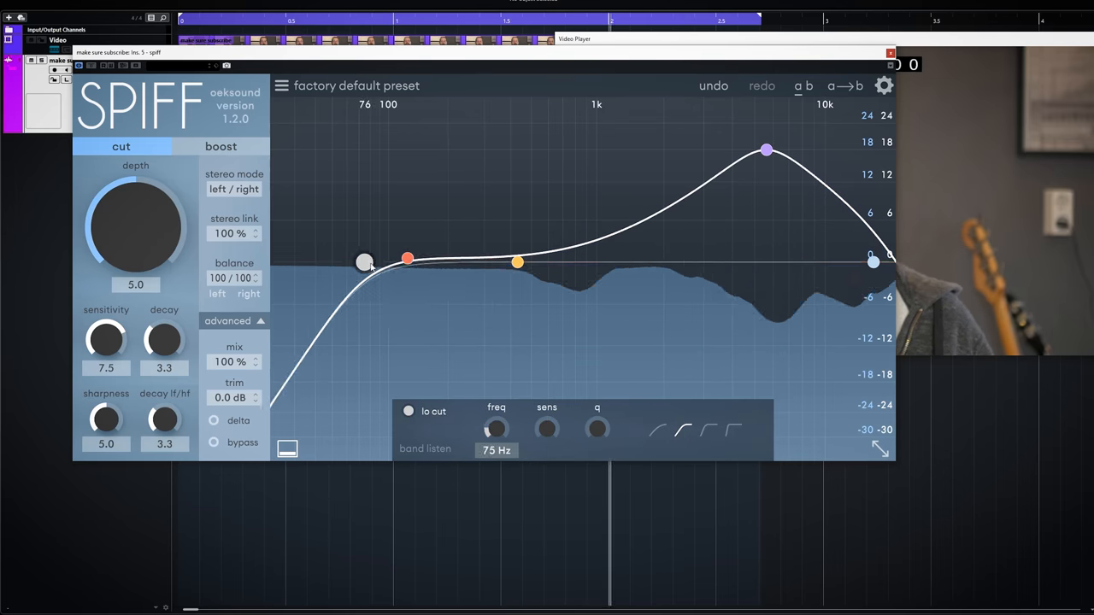
# - Raise Spiff's low cut to about 1.9 kHz on the vocal
pyautogui.moveTo(363, 263); pyautogui.dragTo(619, 263)
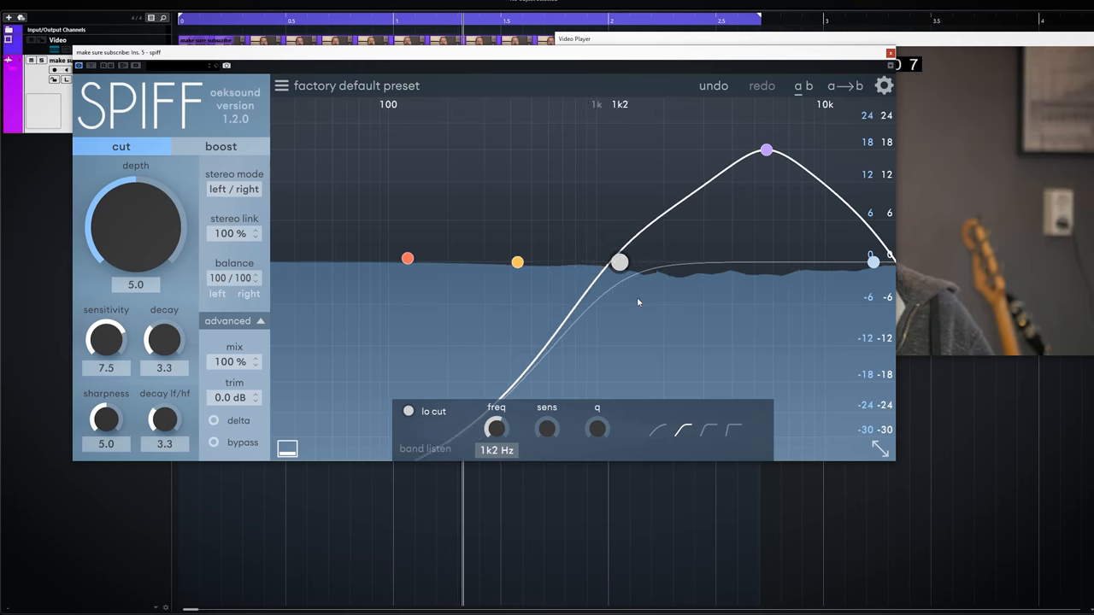
pyautogui.moveTo(619, 263); pyautogui.dragTo(663, 263)
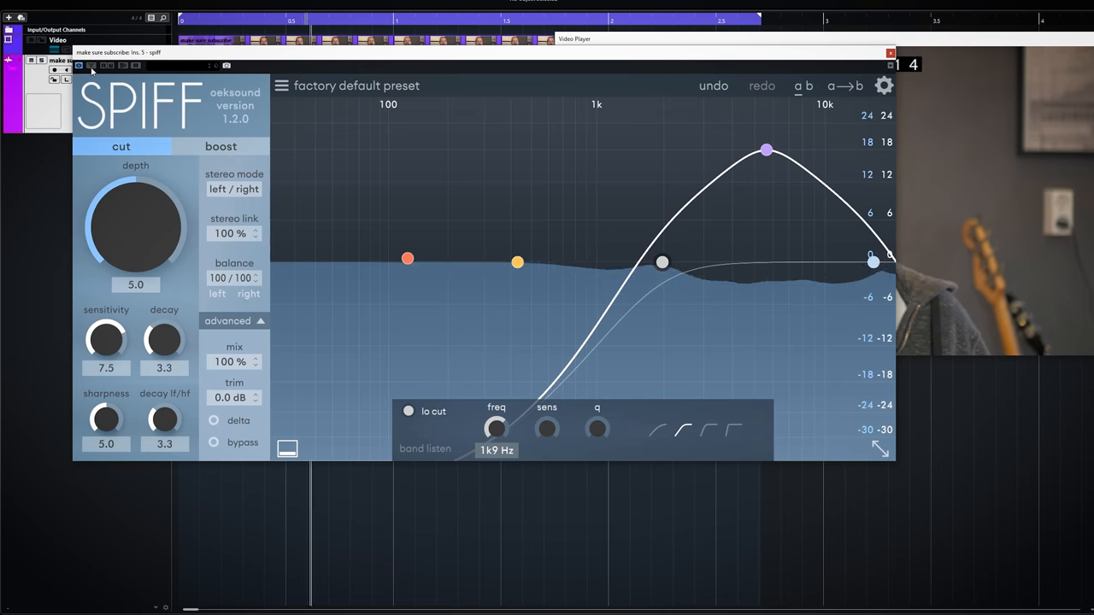